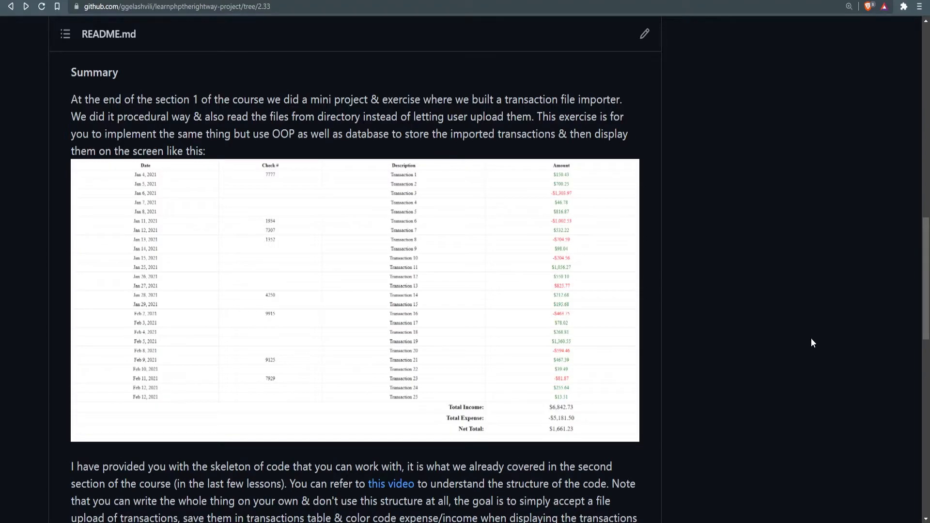
scroll(down, 3)
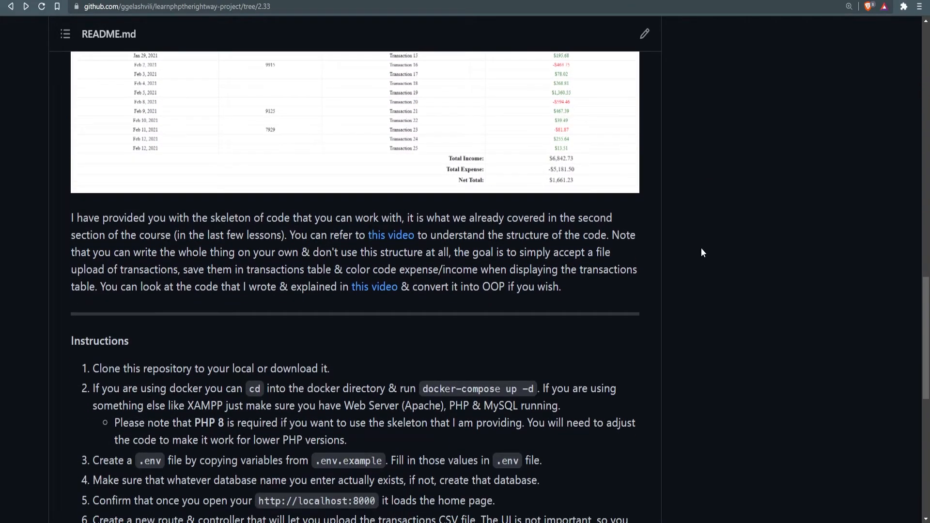
scroll(down, 3)
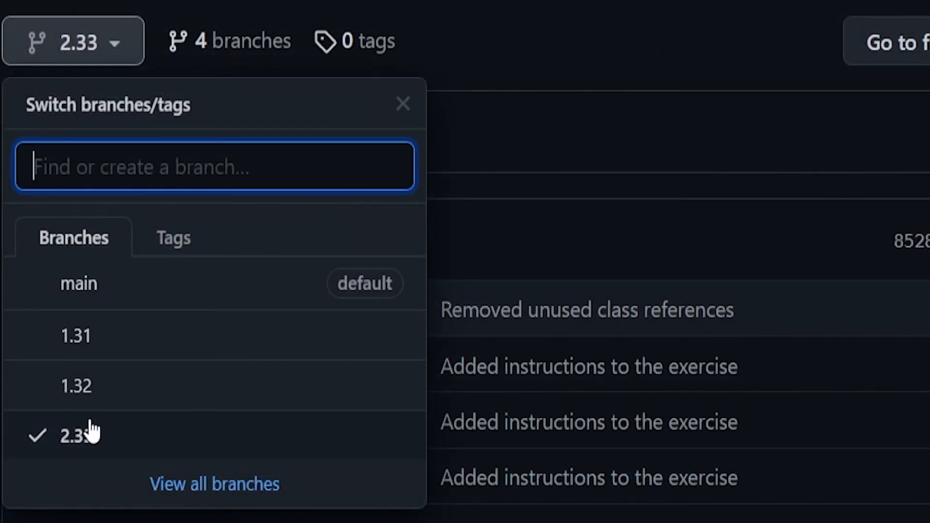
mouse_move(187, 430)
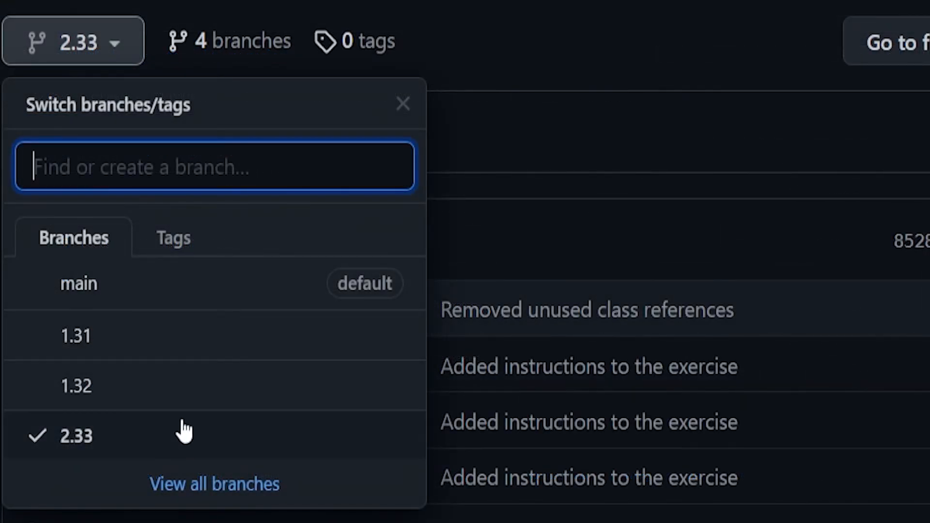